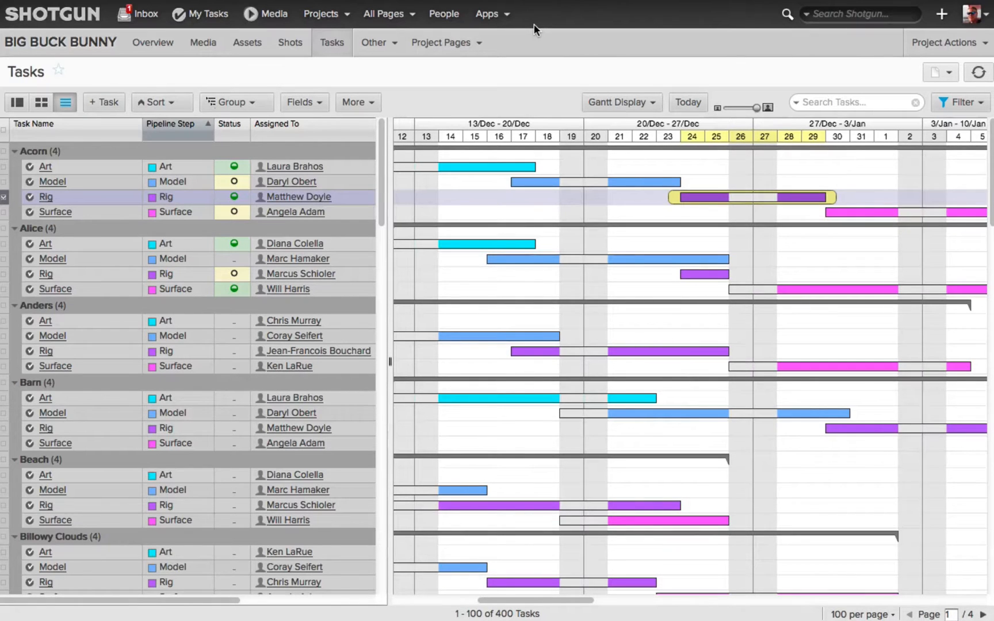
pyautogui.moveTo(151, 148)
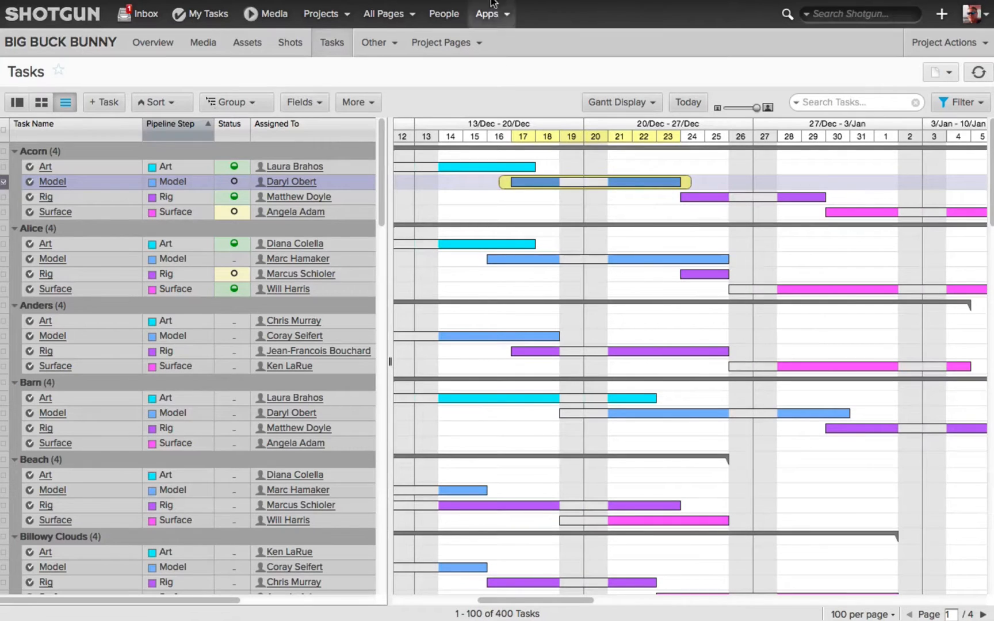
# - Go to the crew planning schedule and show the Gantt Display overlay options for the Tasks chart
pyautogui.click(486, 13)
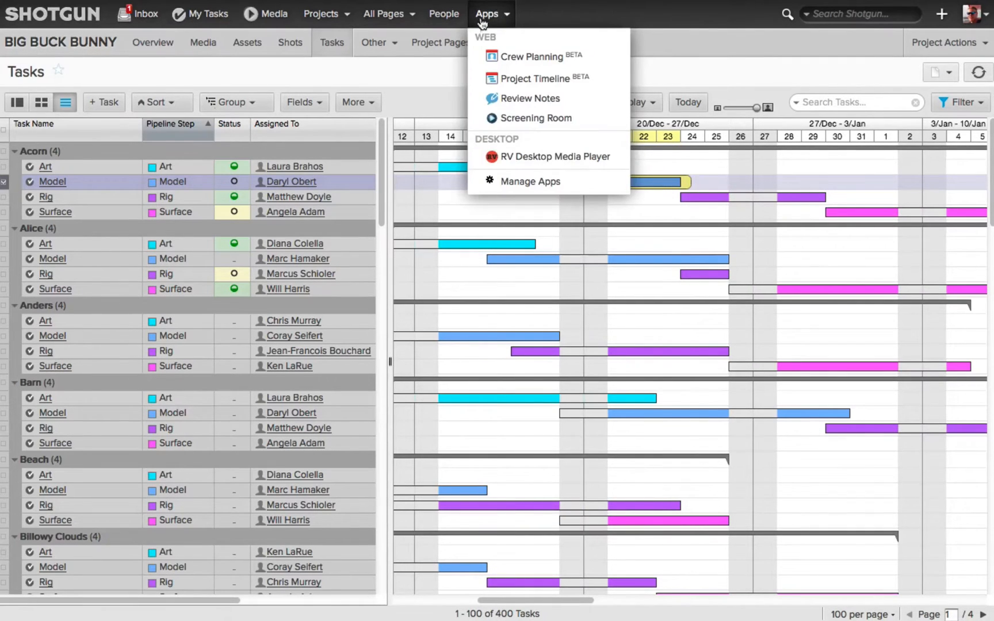
pyautogui.moveTo(529, 11)
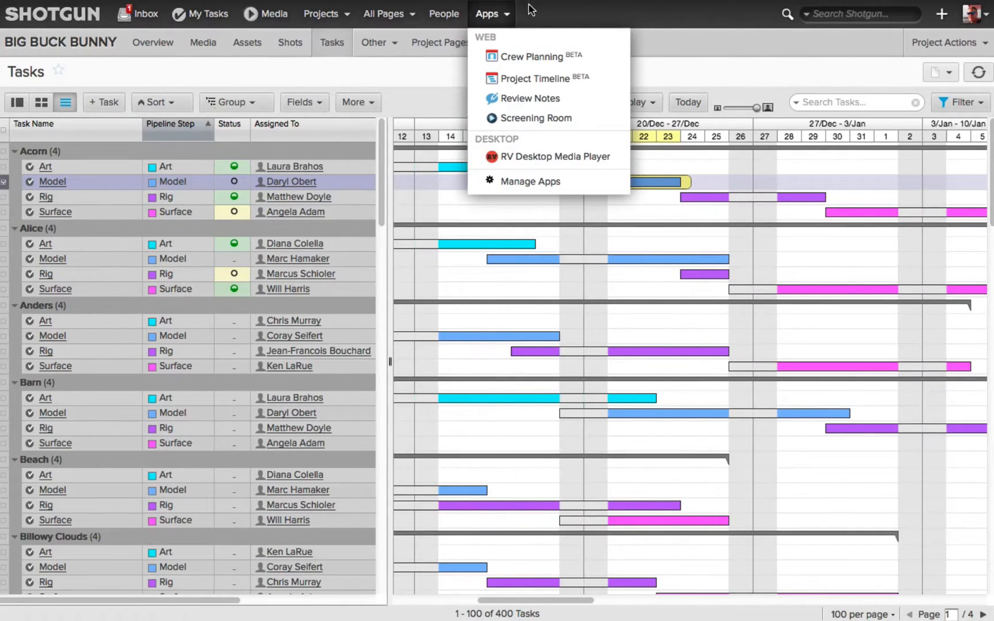
pyautogui.moveTo(533, 78)
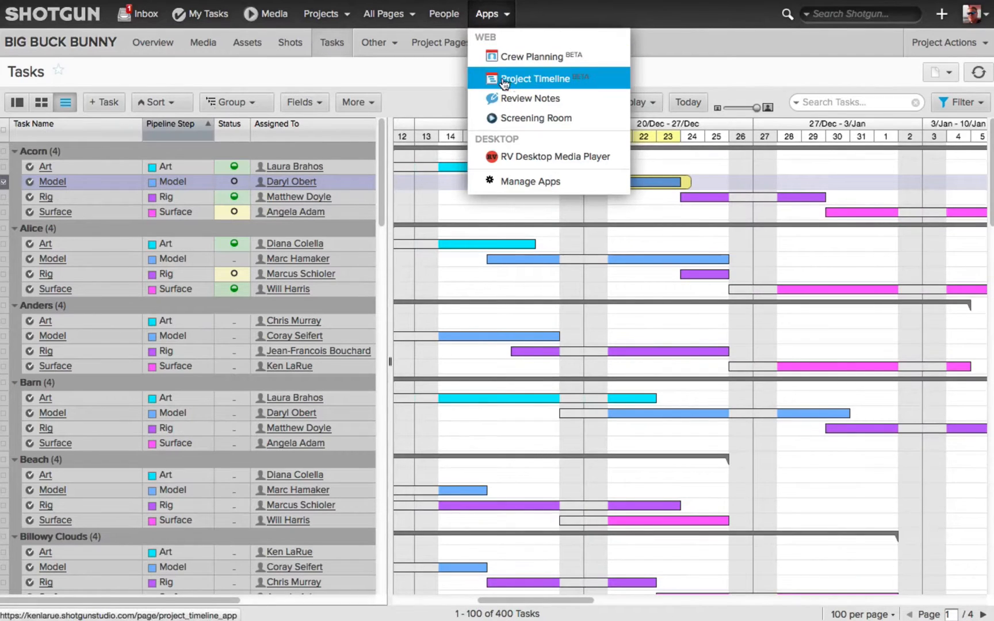
pyautogui.moveTo(536, 85)
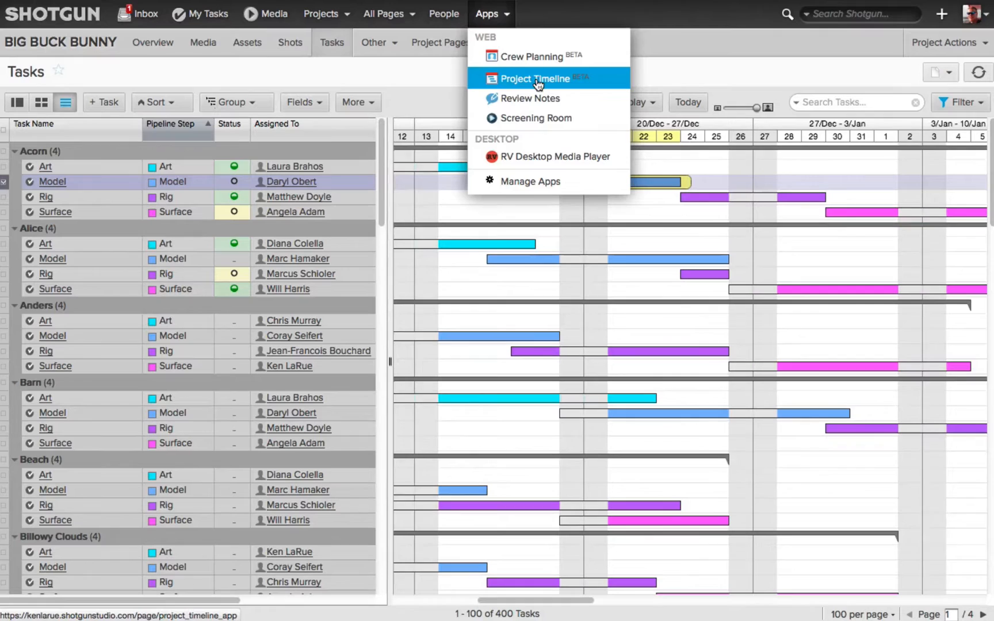
pyautogui.moveTo(524, 57)
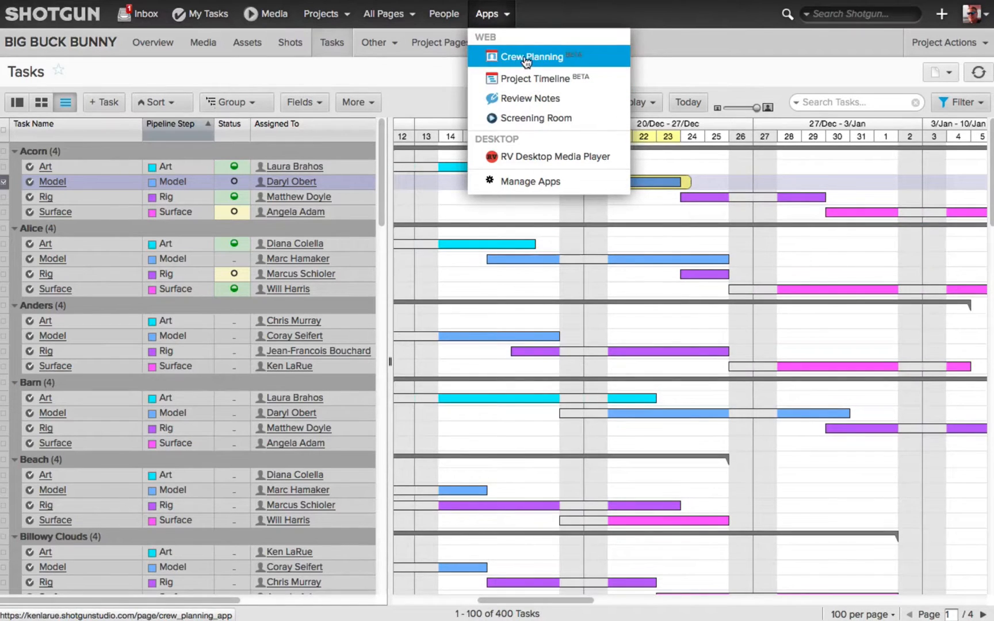
pyautogui.click(529, 57)
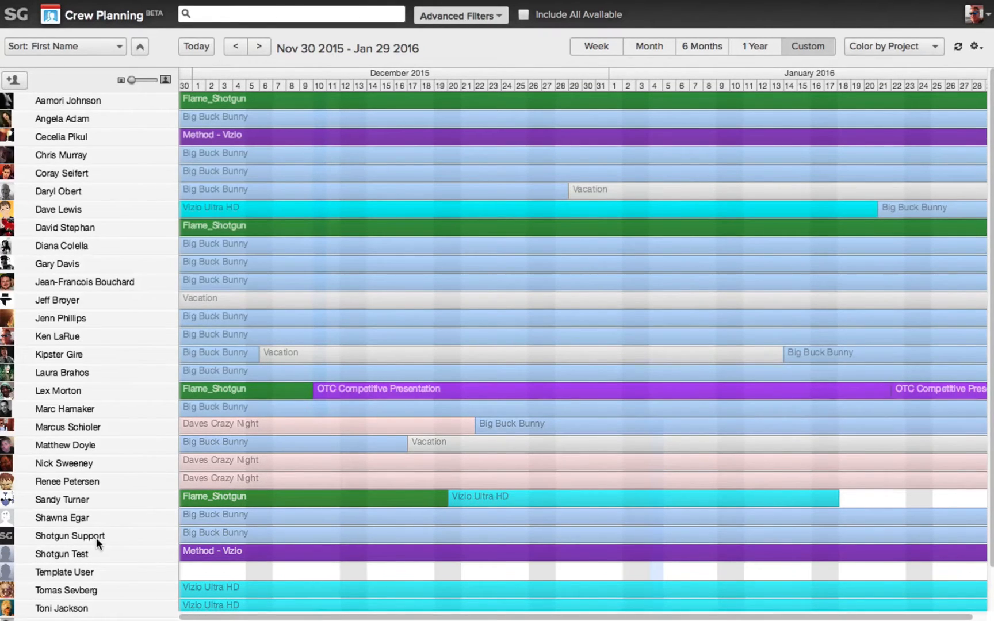
pyautogui.moveTo(560, 193)
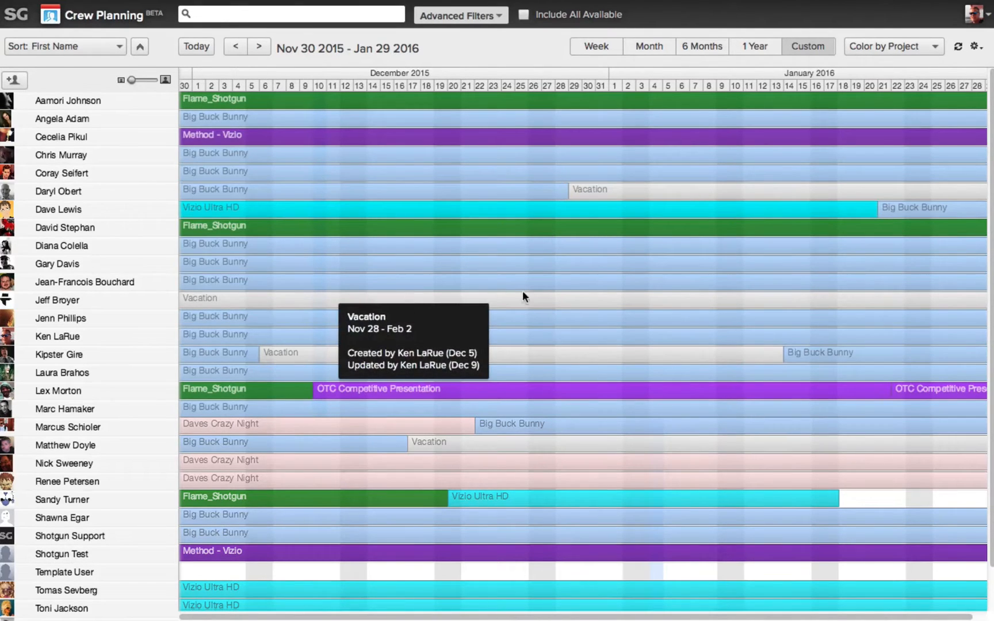
pyautogui.moveTo(523, 297)
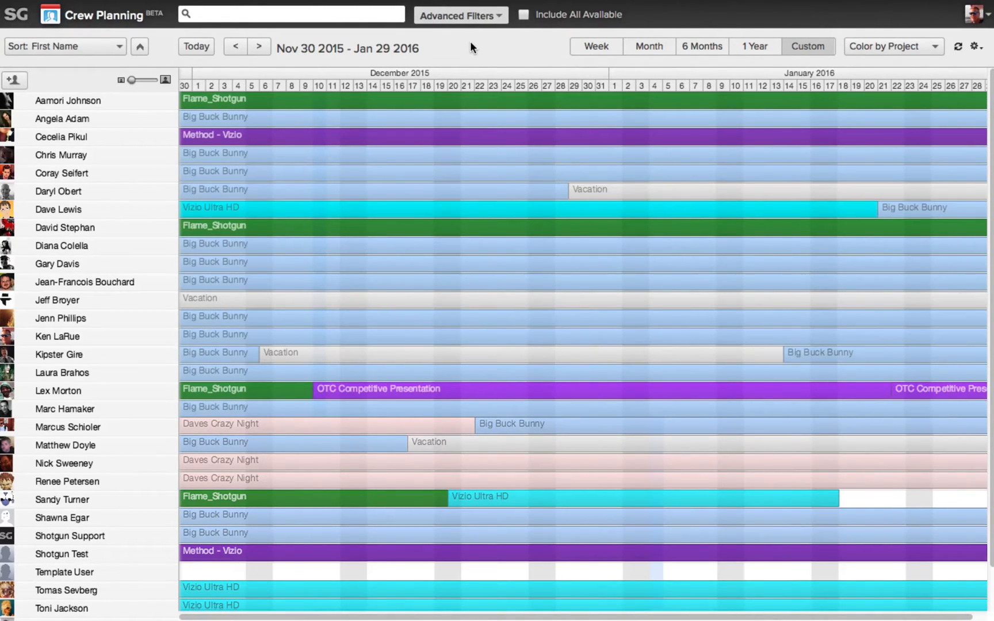
pyautogui.moveTo(408, 105)
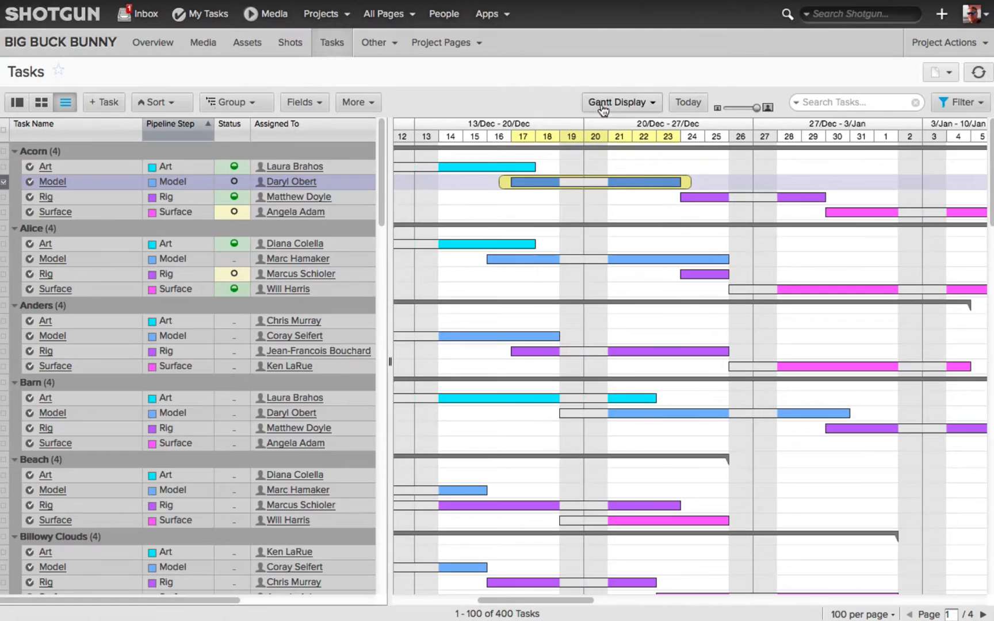
pyautogui.click(620, 103)
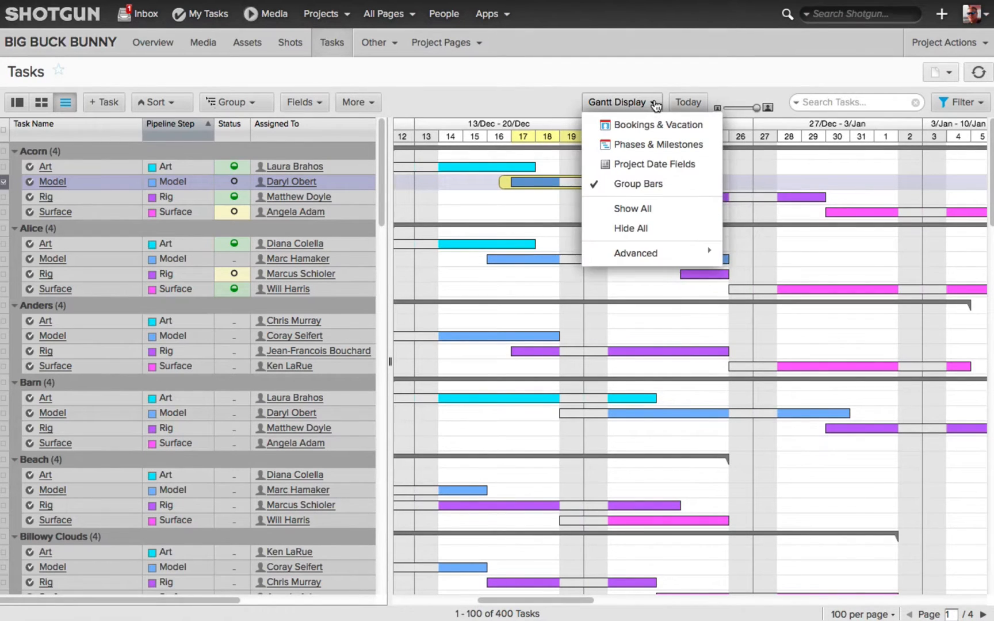
pyautogui.moveTo(636, 253)
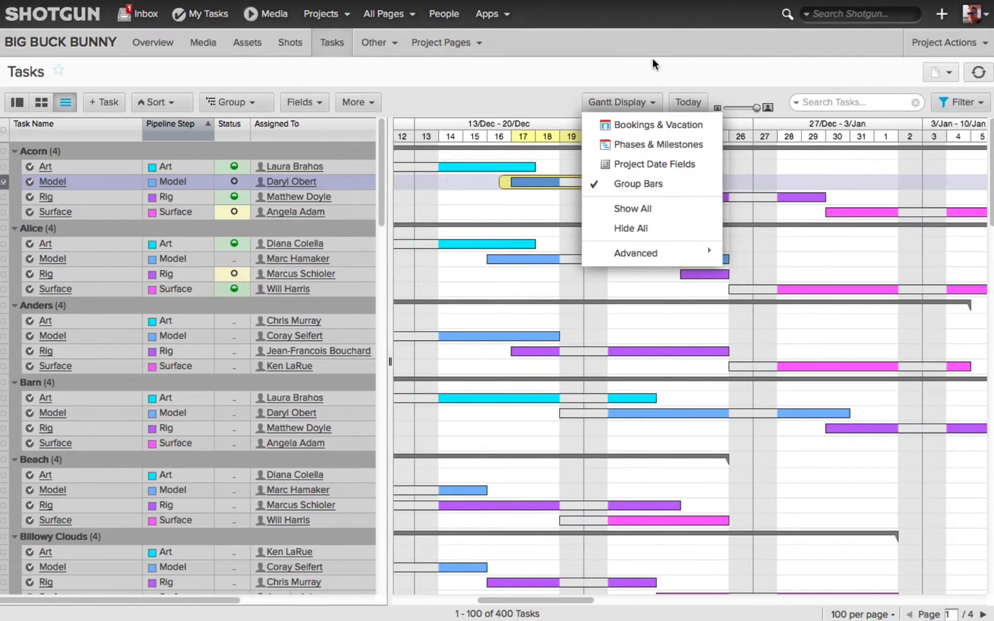
pyautogui.moveTo(655, 125)
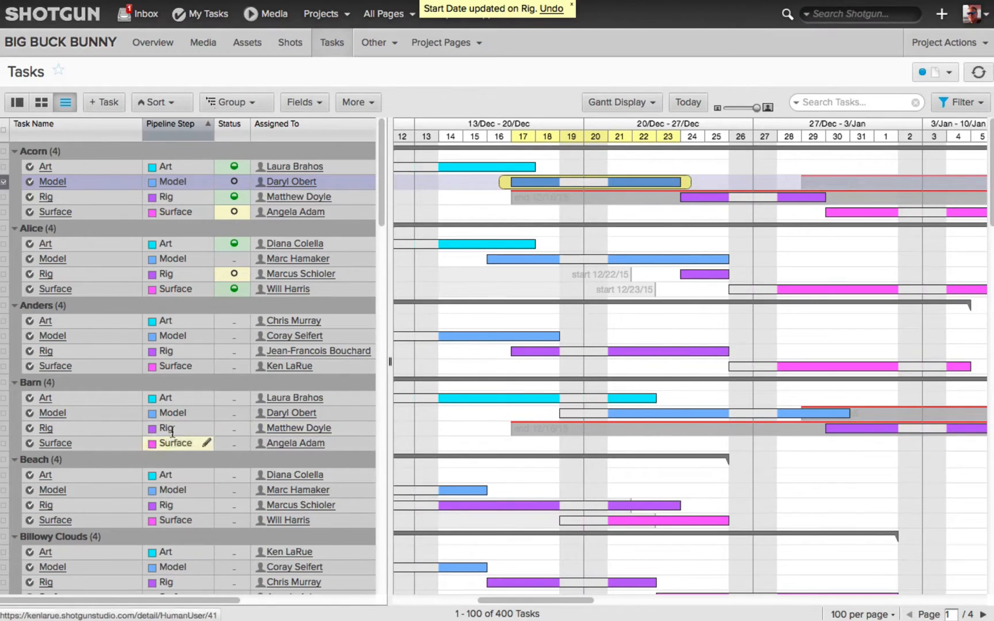
pyautogui.moveTo(768, 433)
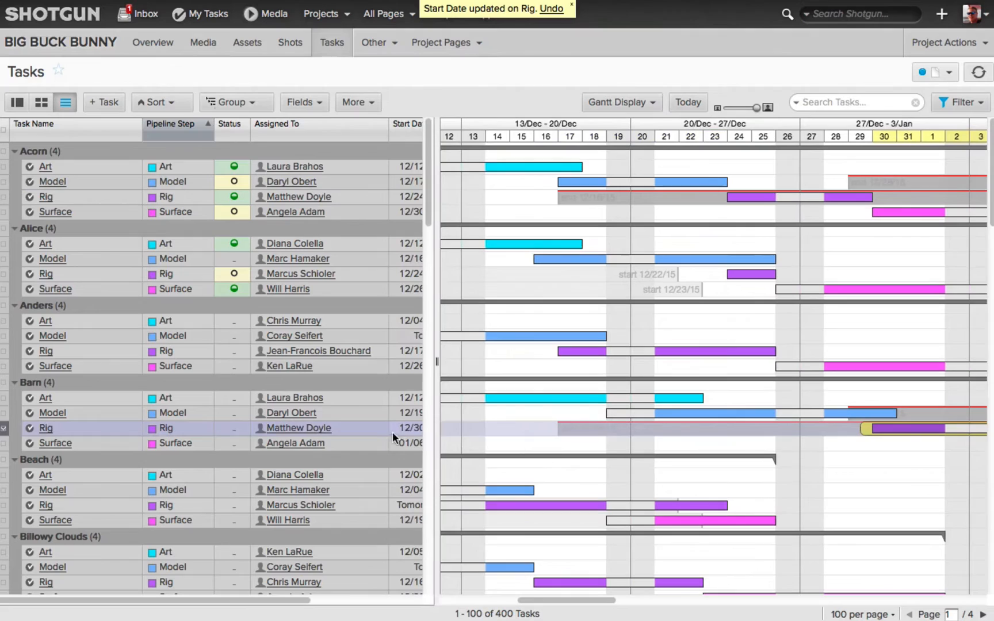
pyautogui.click(296, 427)
pyautogui.write('G')
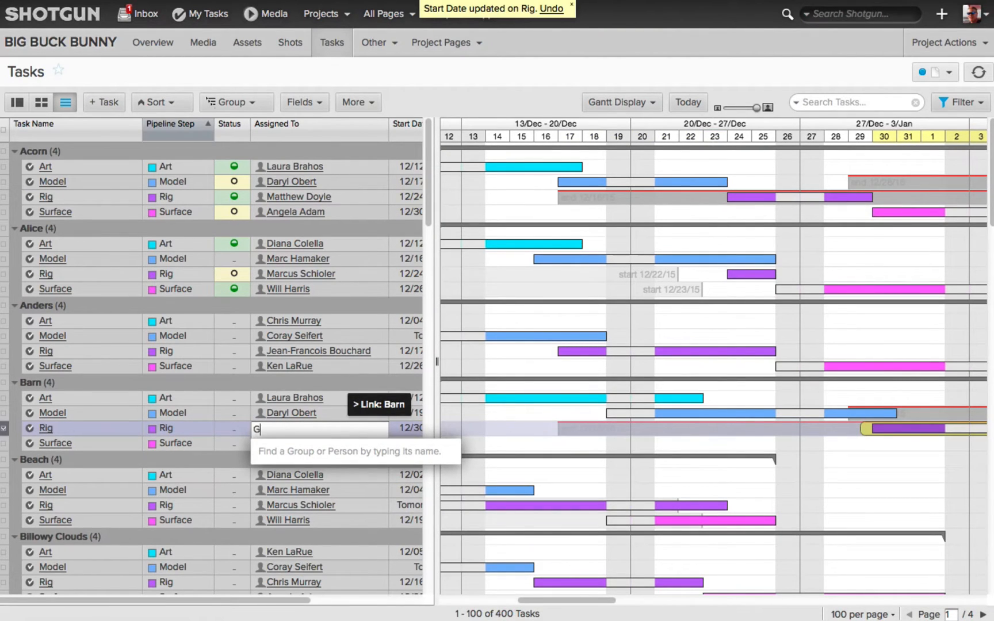
pyautogui.write('ary')
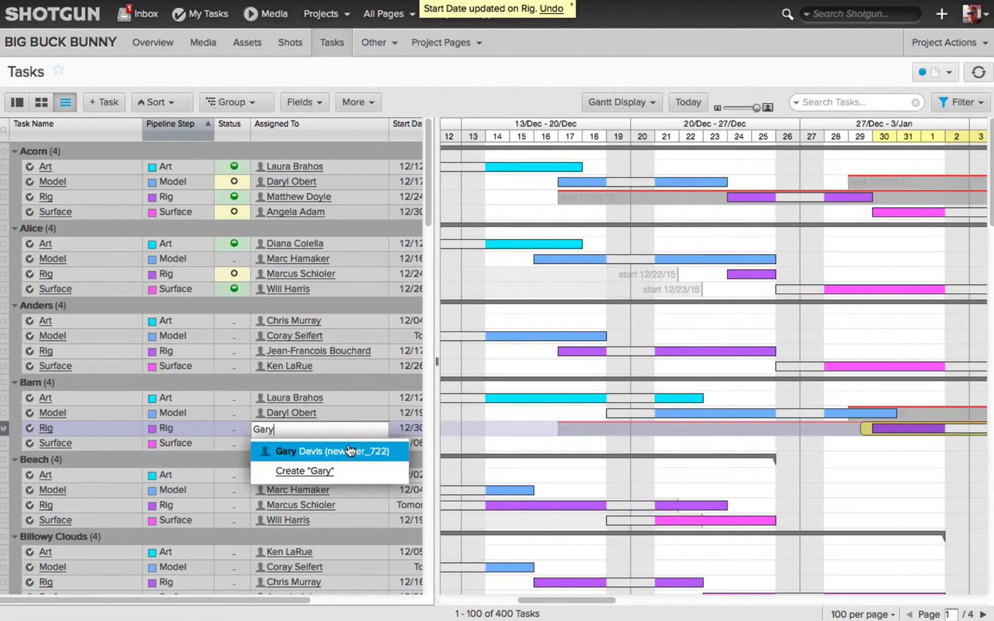
pyautogui.click(331, 451)
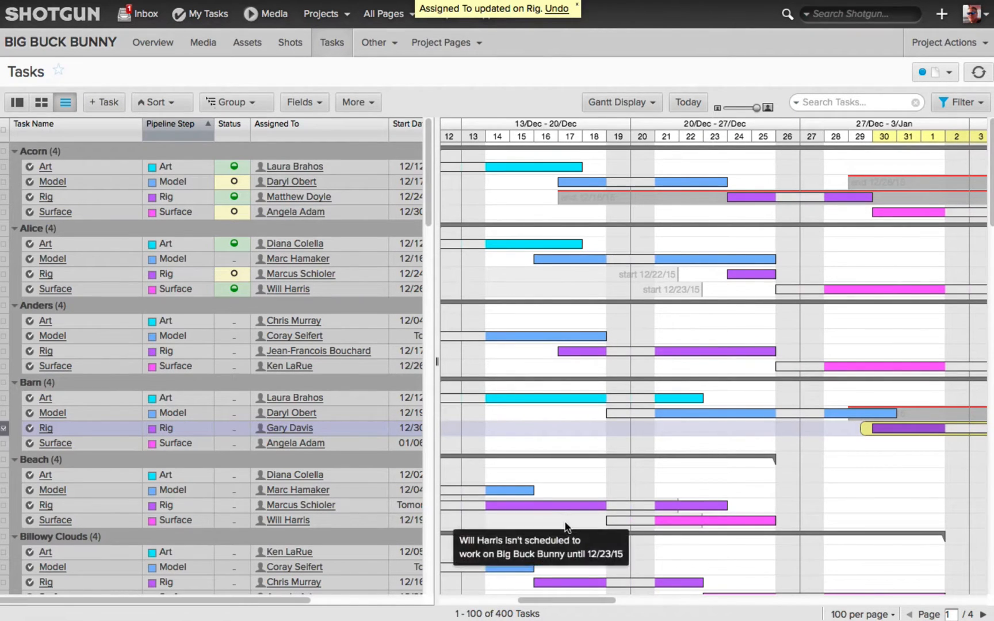
pyautogui.moveTo(604, 522)
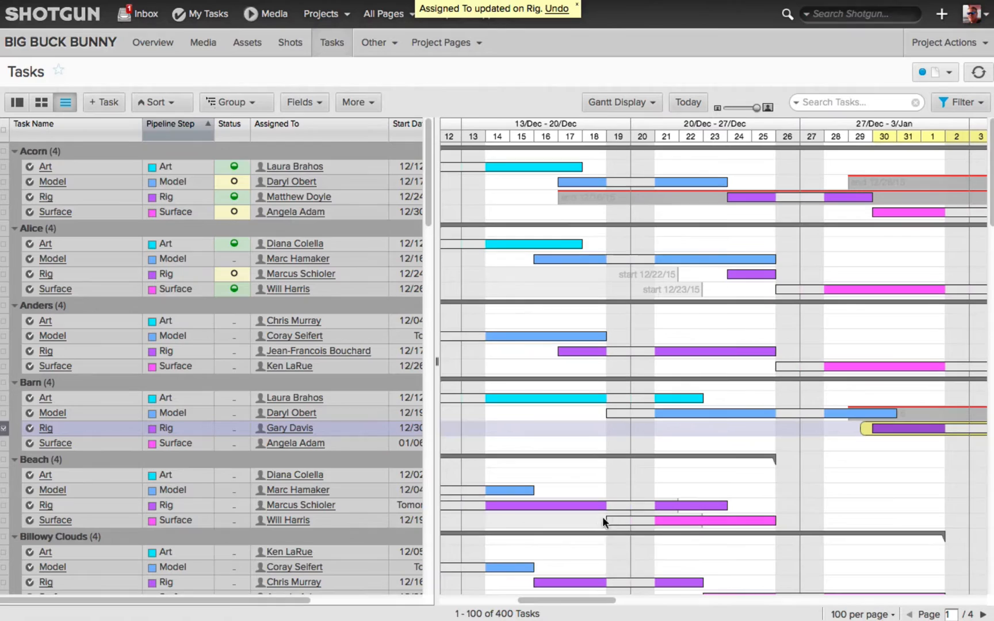
pyautogui.moveTo(498, 529)
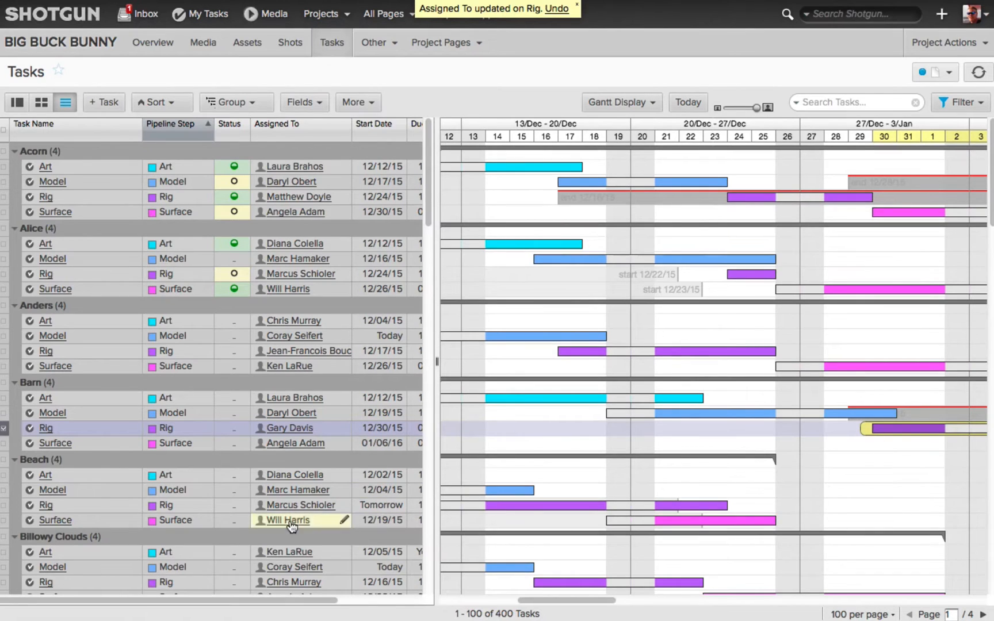
pyautogui.moveTo(683, 526)
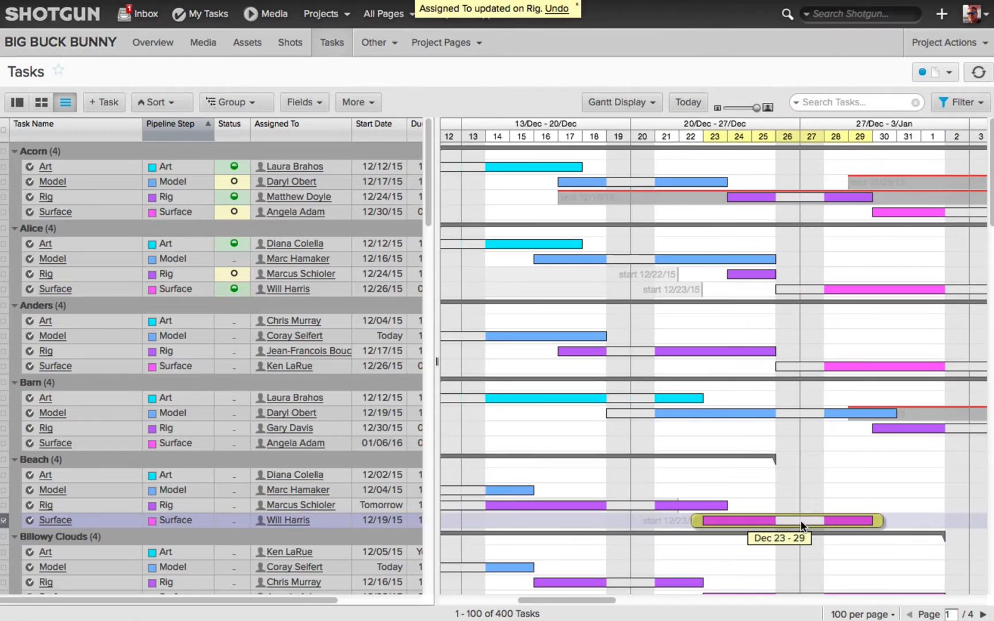
# - Drag the Beach Surface task bar later so it now starts 12/24/15
pyautogui.moveTo(785, 520); pyautogui.dragTo(811, 520)
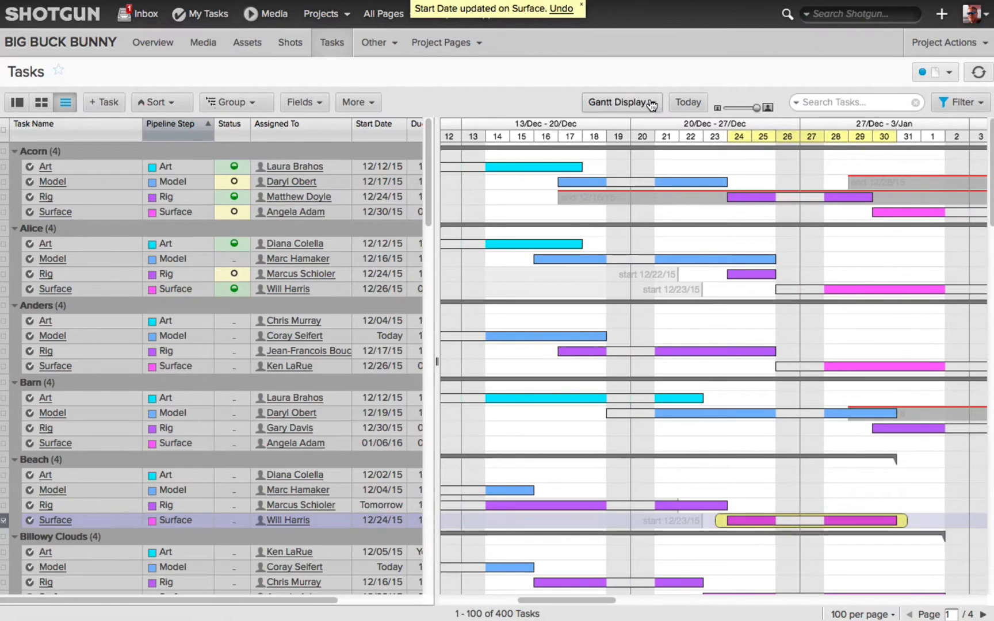
pyautogui.click(619, 103)
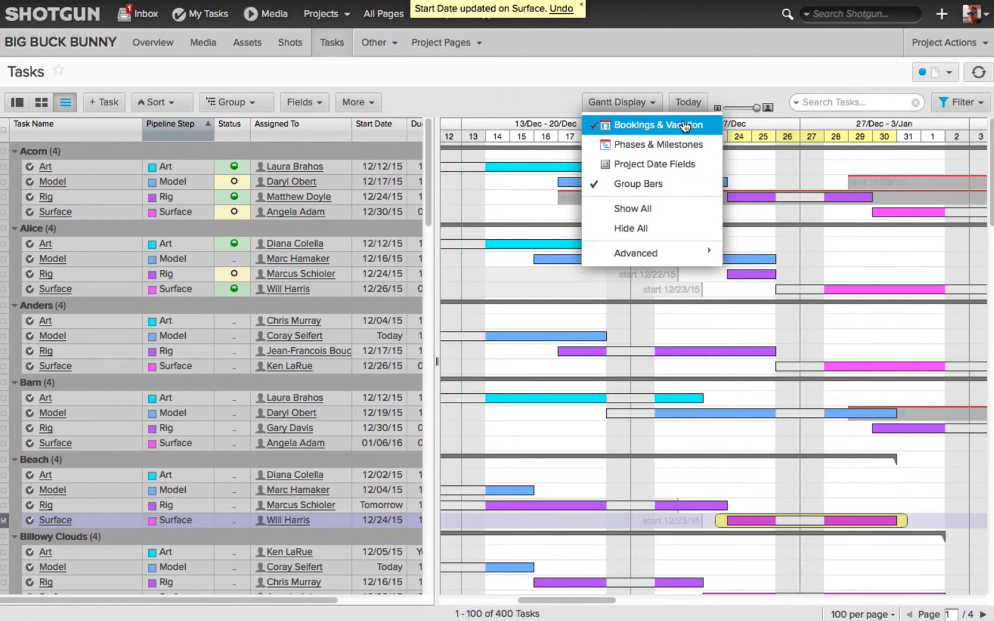
pyautogui.moveTo(734, 71)
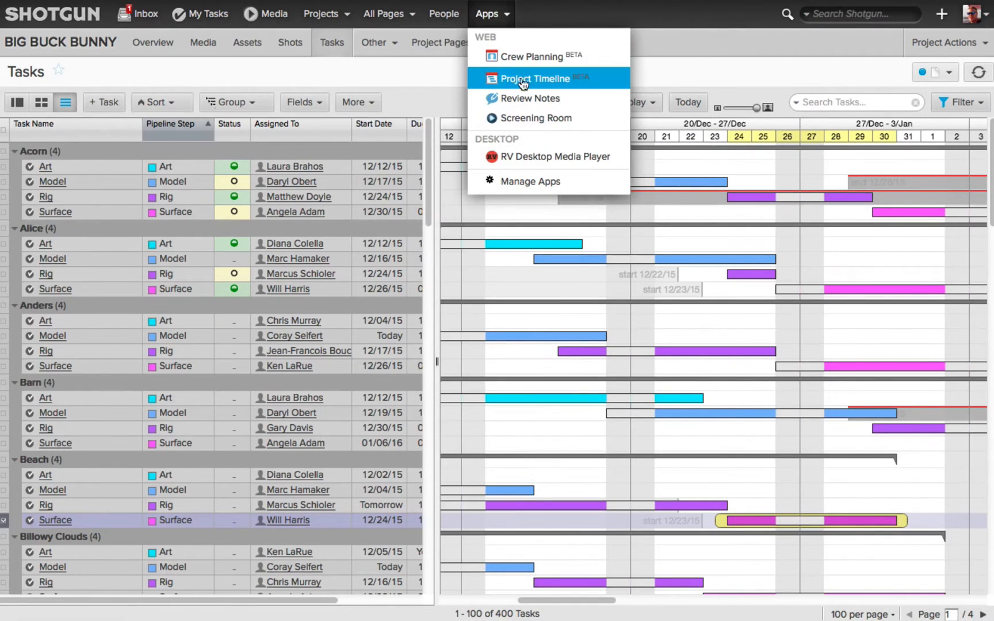
pyautogui.click(534, 78)
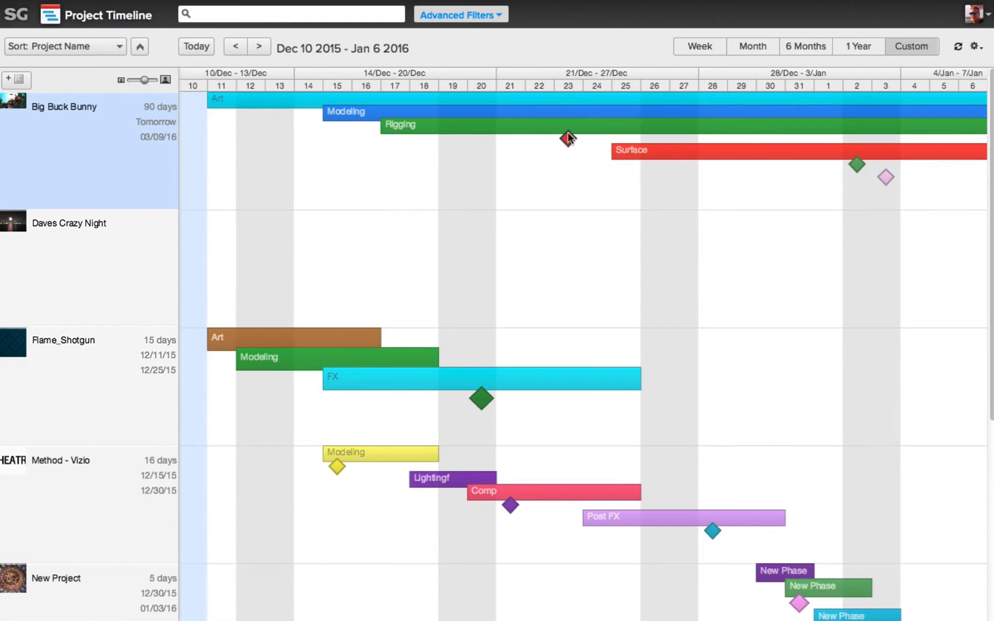
pyautogui.moveTo(567, 139)
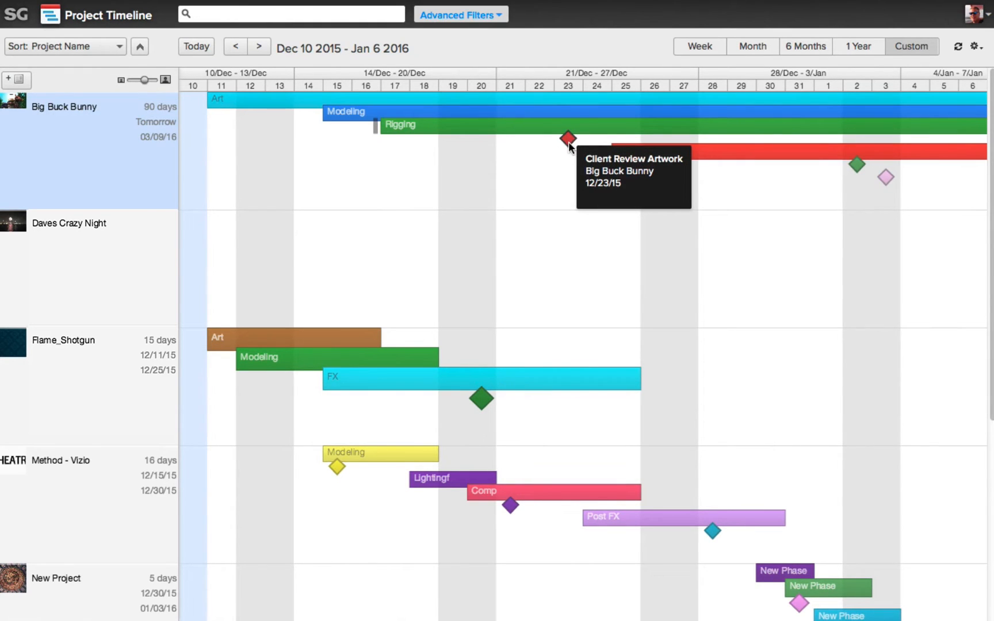
pyautogui.moveTo(568, 144)
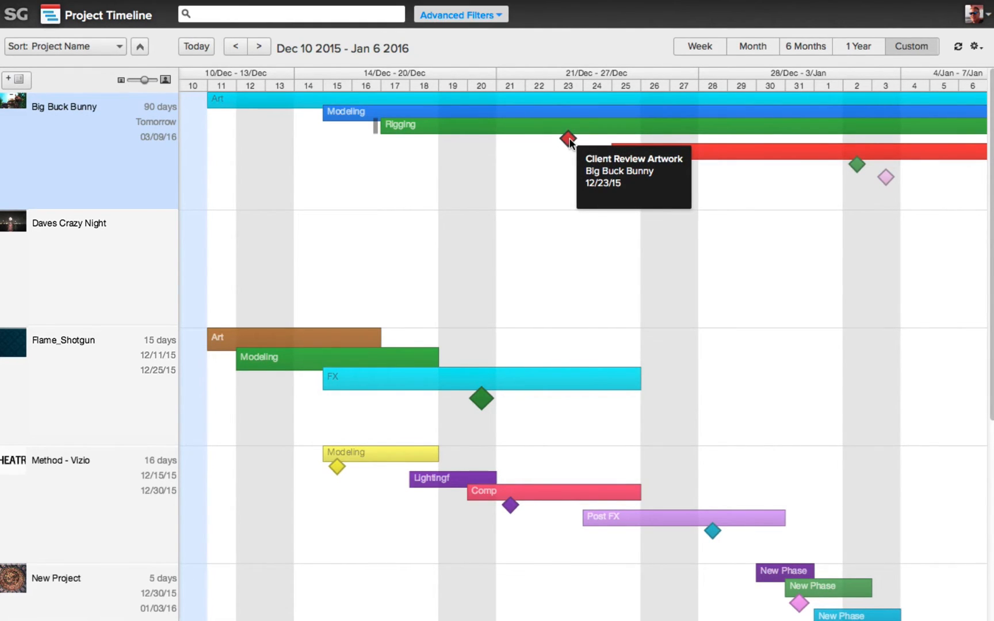
pyautogui.moveTo(568, 142)
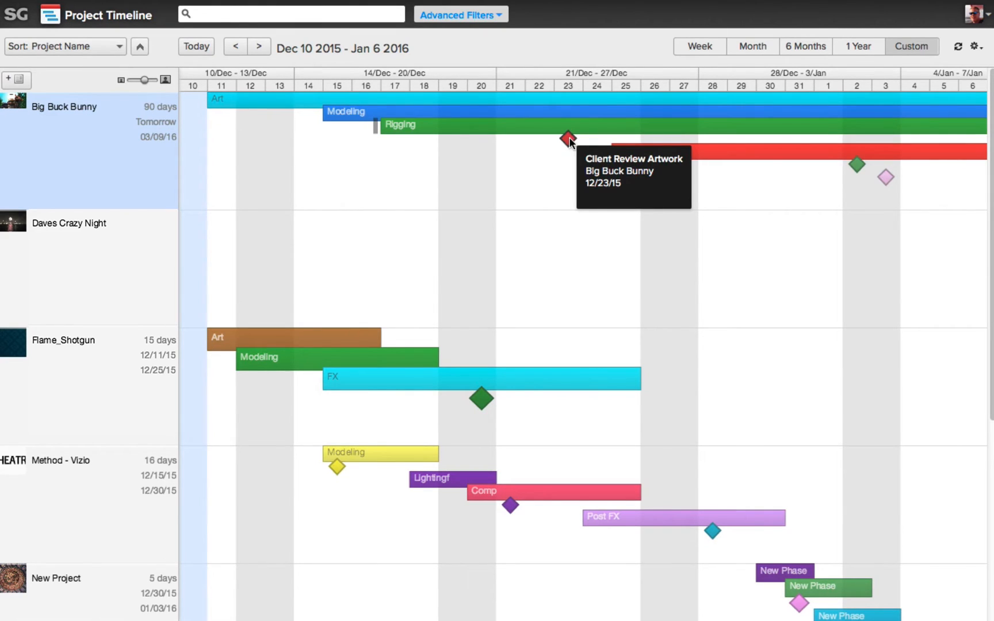
pyautogui.moveTo(540, 185)
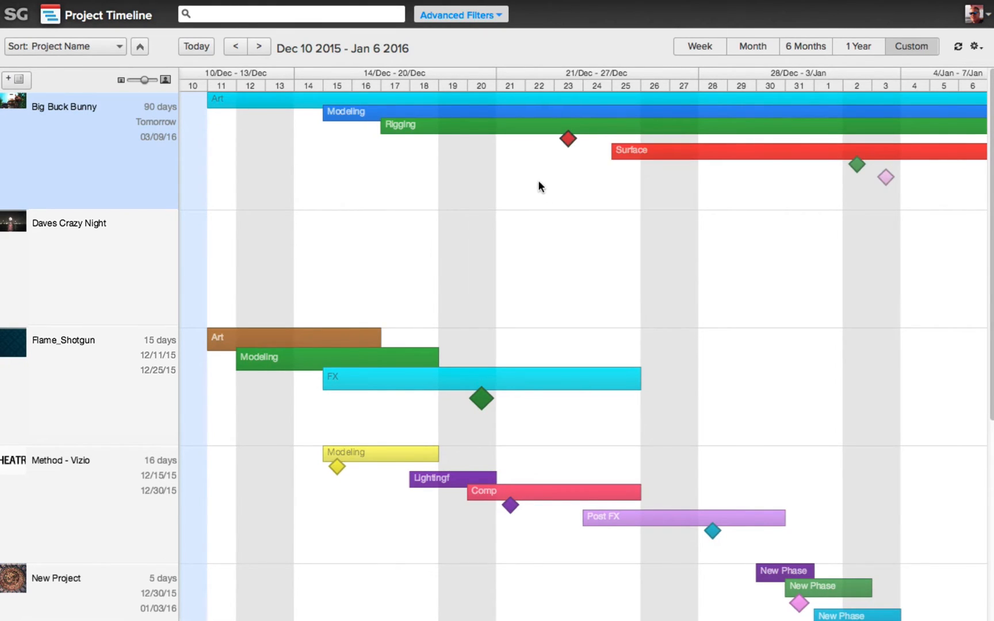
pyautogui.moveTo(534, 189)
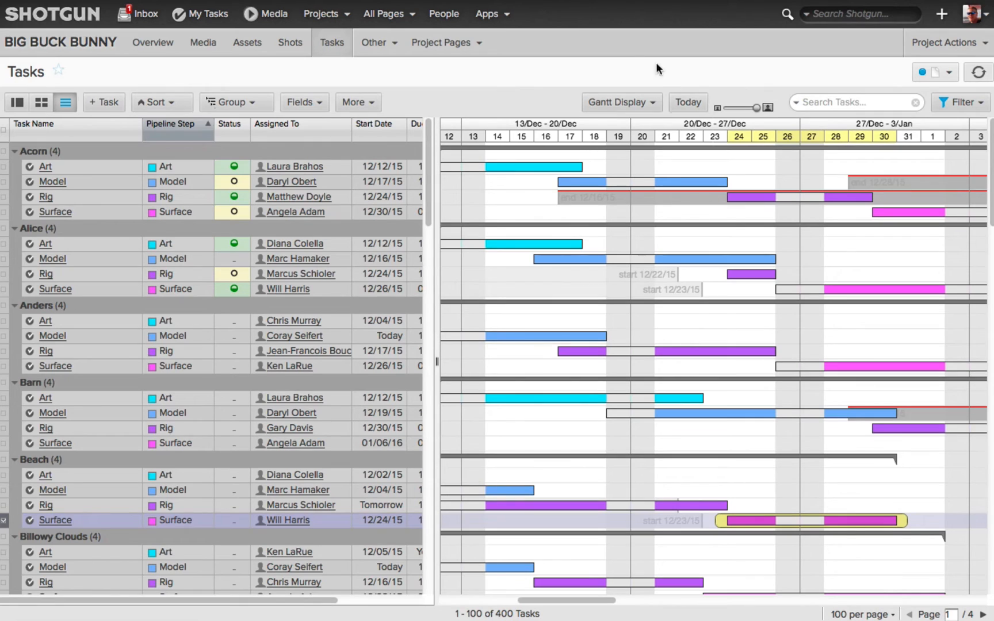
# - Enable Phases & Milestones so coloured milestone lines overlay the Gantt bars
pyautogui.click(619, 102)
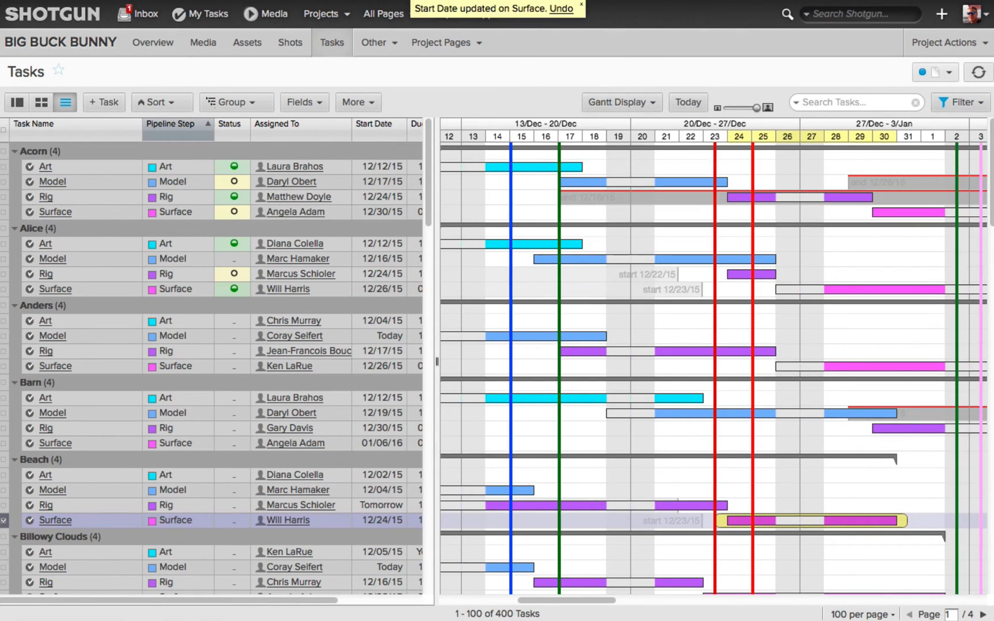
pyautogui.moveTo(535, 70)
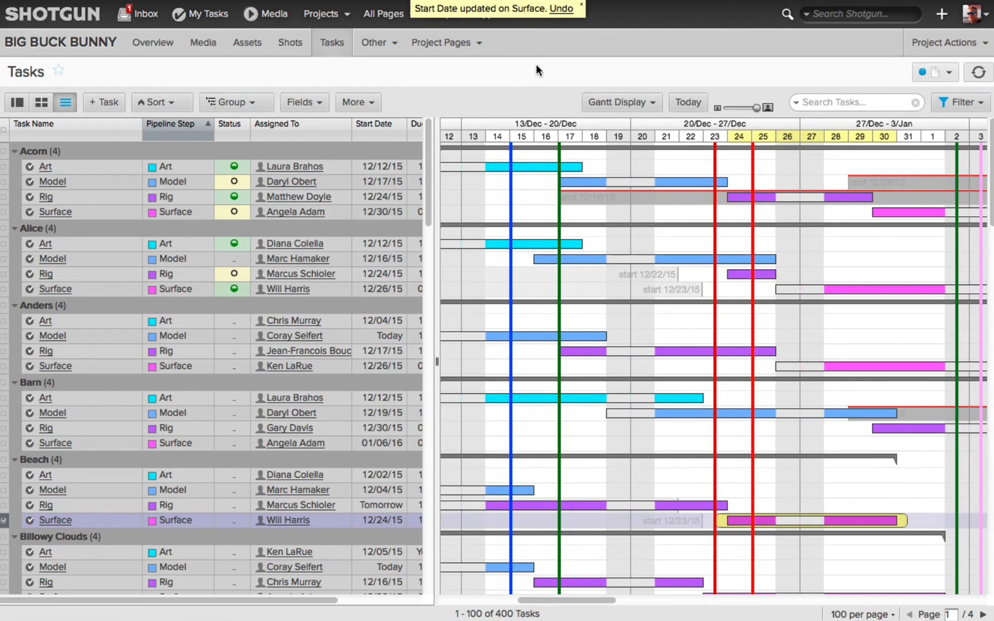
pyautogui.moveTo(707, 7)
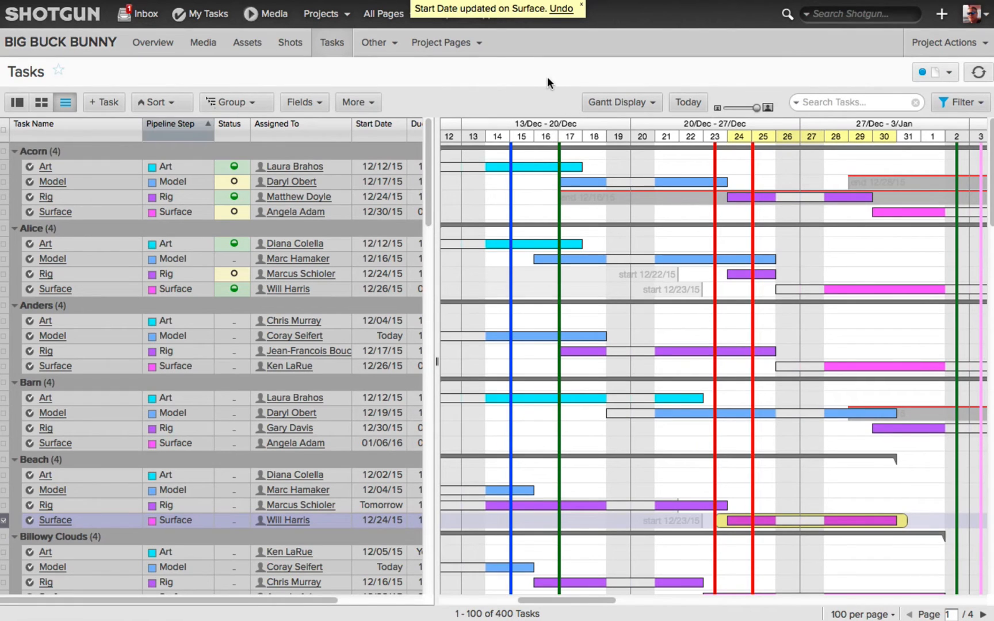
pyautogui.moveTo(716, 162)
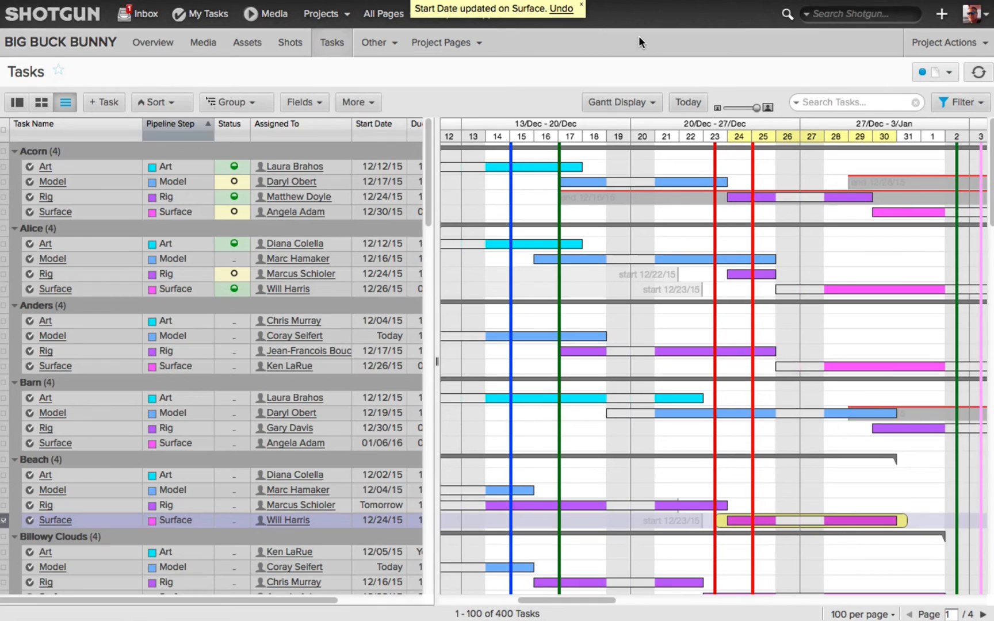
pyautogui.moveTo(439, 69)
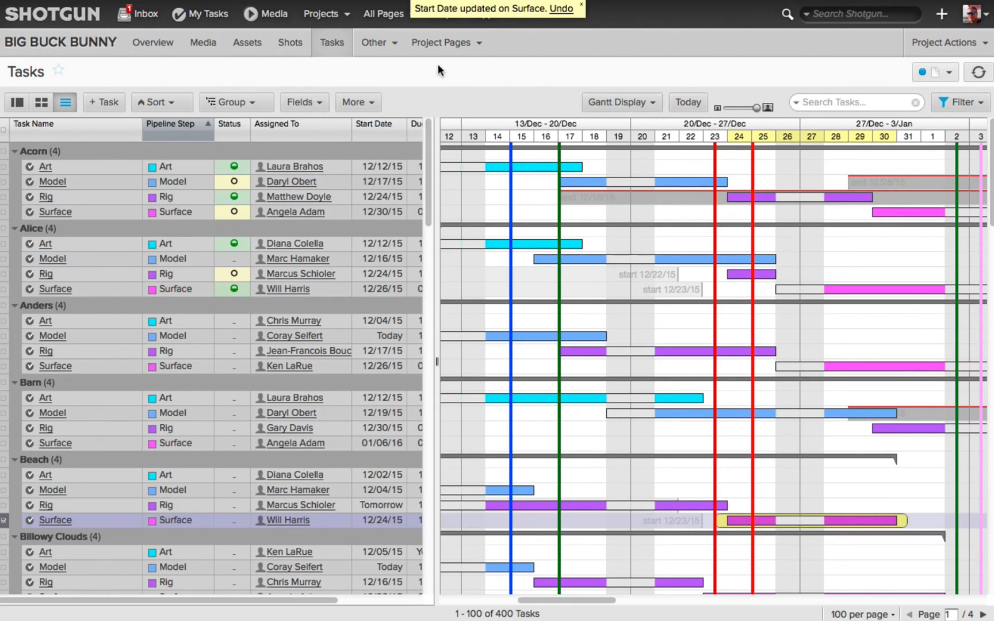
pyautogui.moveTo(452, 74)
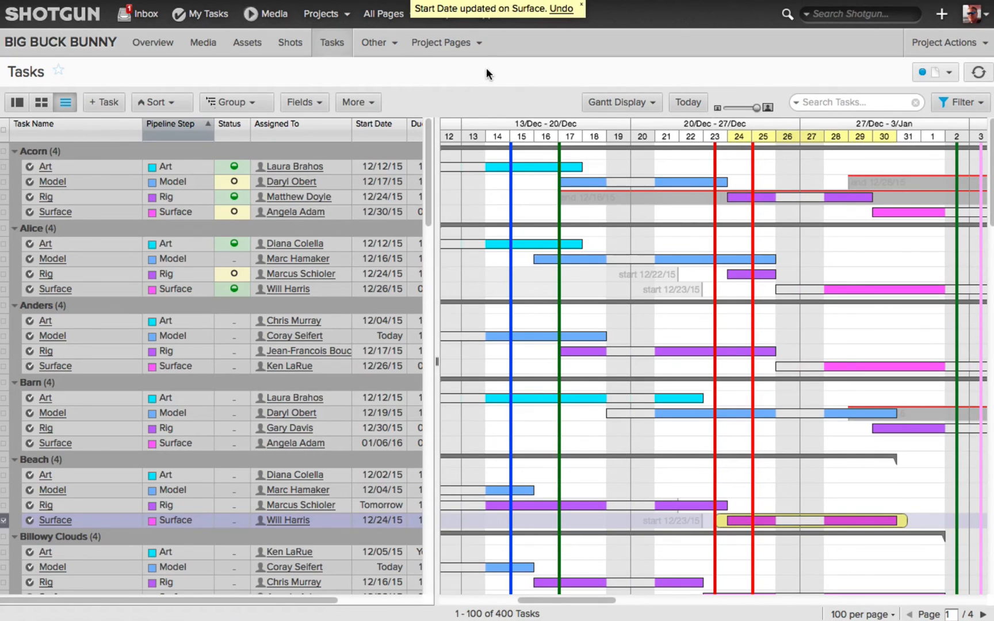
pyautogui.moveTo(655, 109)
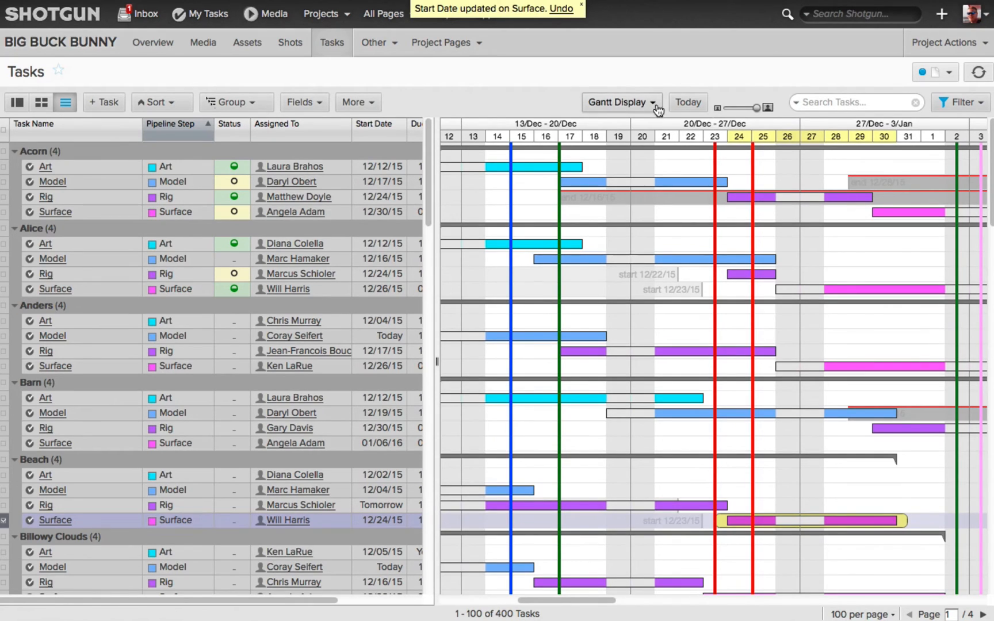
# - Turn off the Bookings & Vacation shading and the Phases & Milestones lines in Gantt Display
pyautogui.click(618, 103)
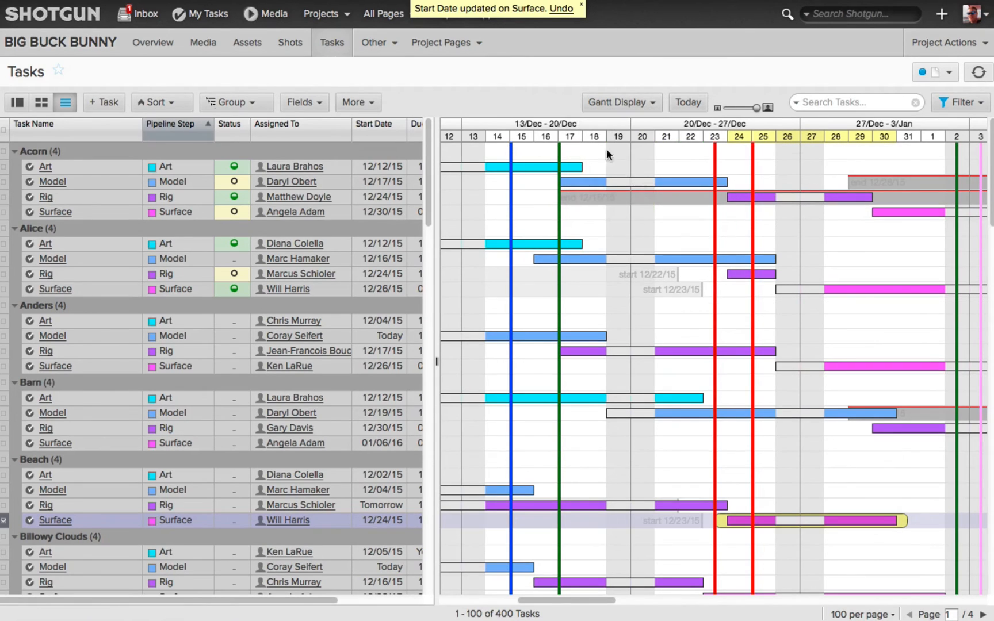
pyautogui.moveTo(551, 85)
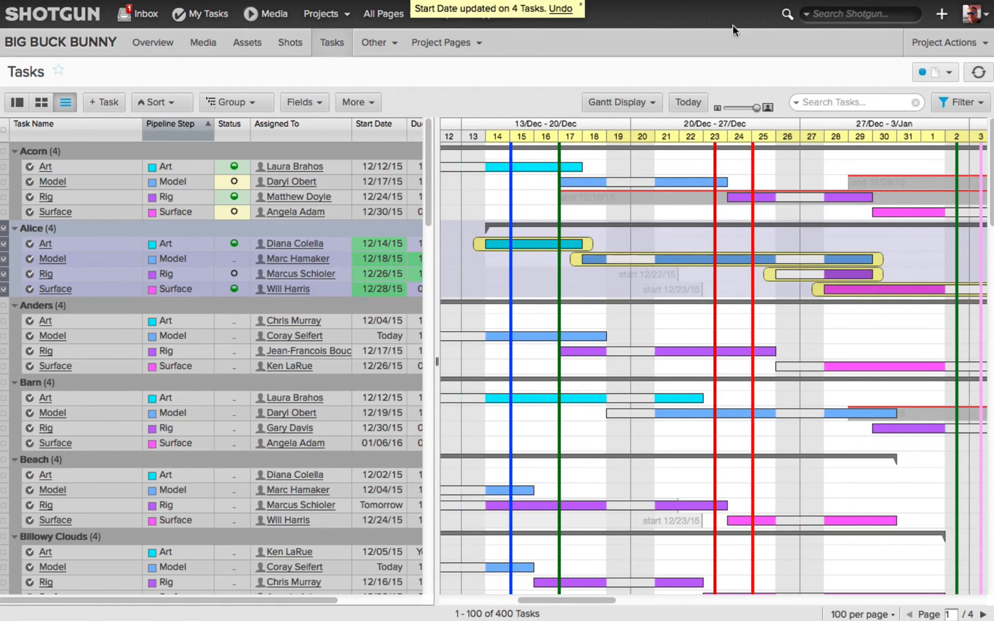
pyautogui.click(619, 102)
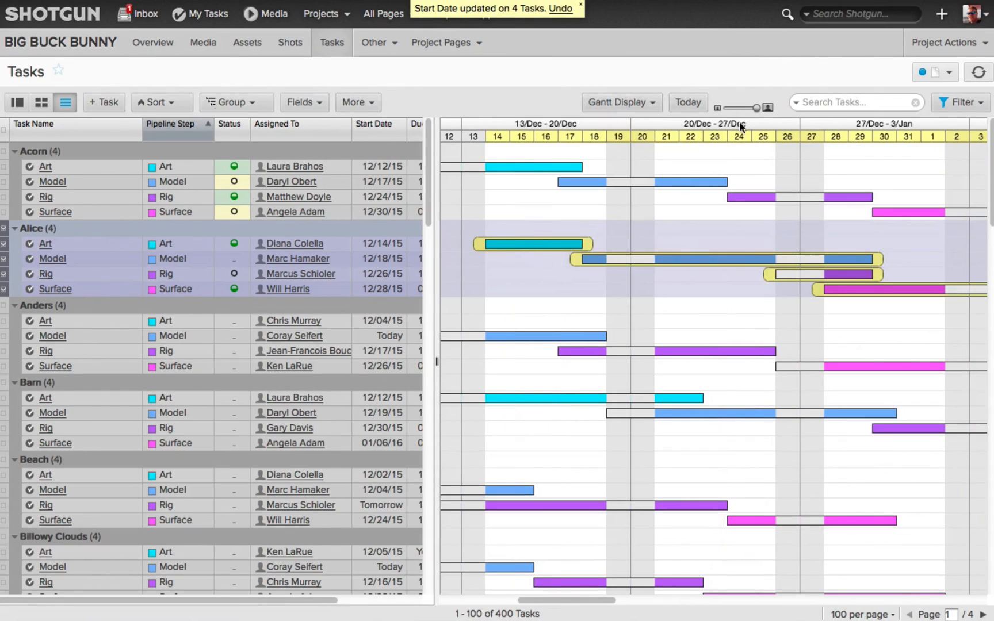
pyautogui.moveTo(719, 35)
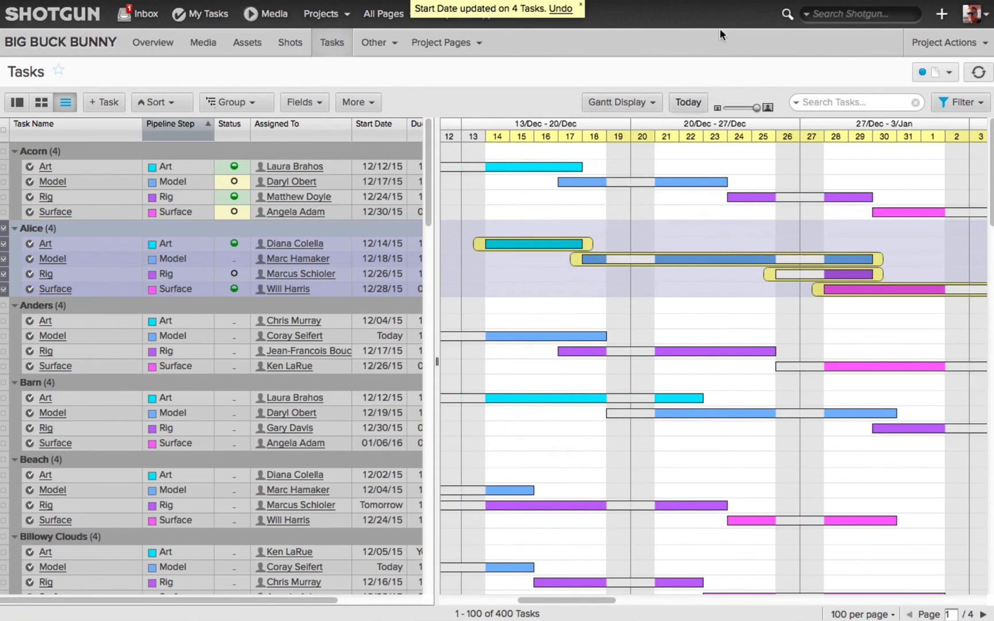